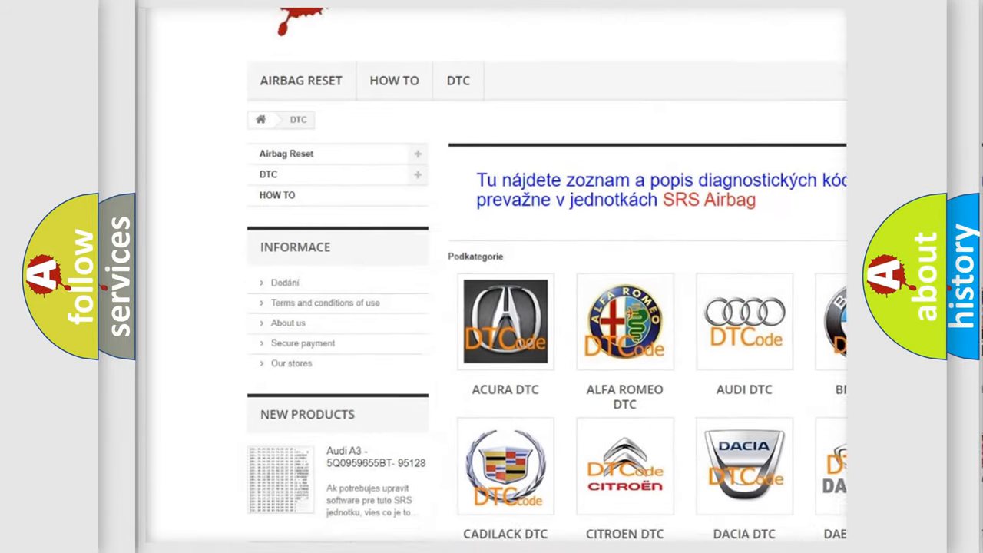
Step: Open the AUDI DTC subcategory to show the Audi airbag unit code list from _00003 onward
scroll(down, 3)
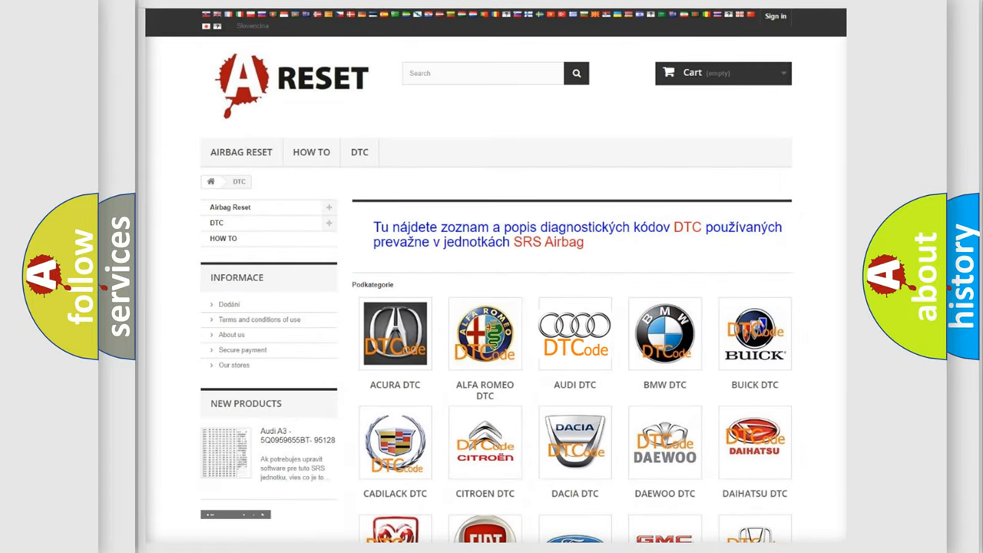
click(574, 334)
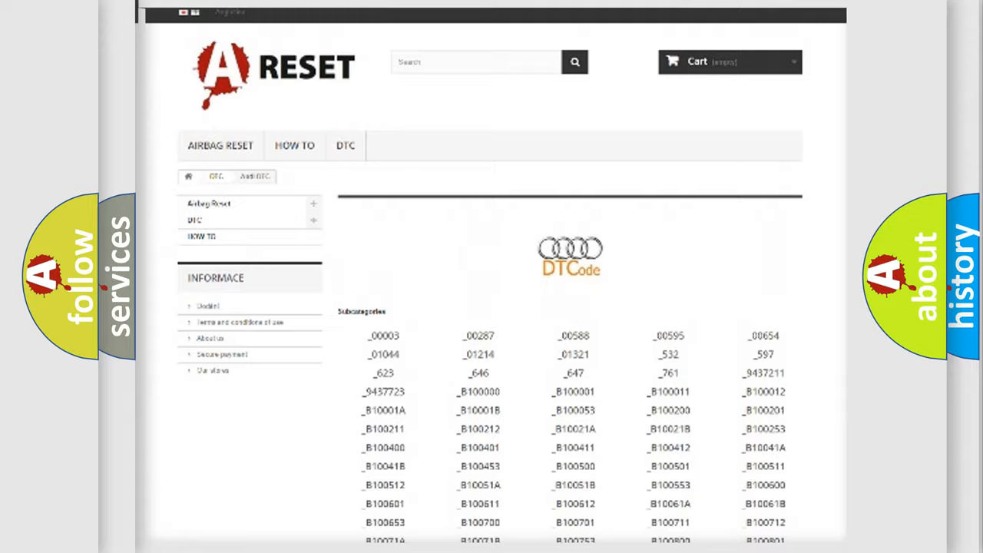